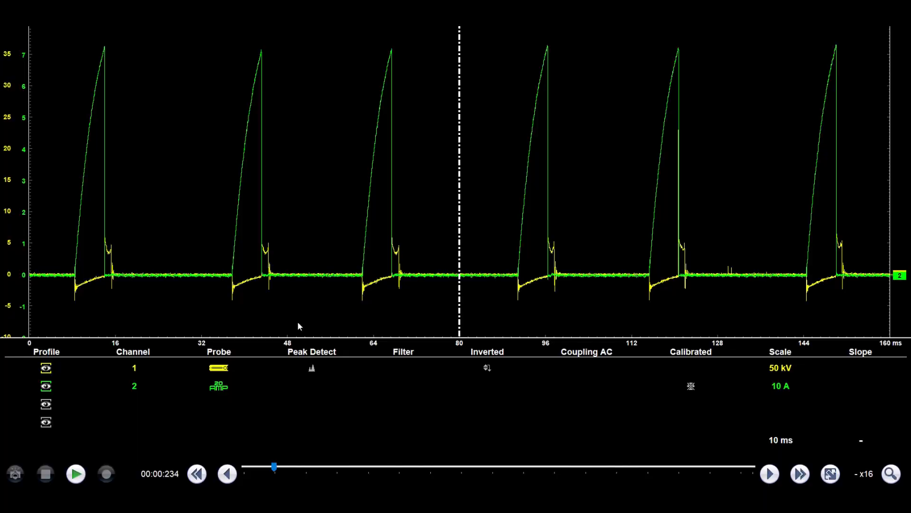
pyautogui.moveTo(364, 277)
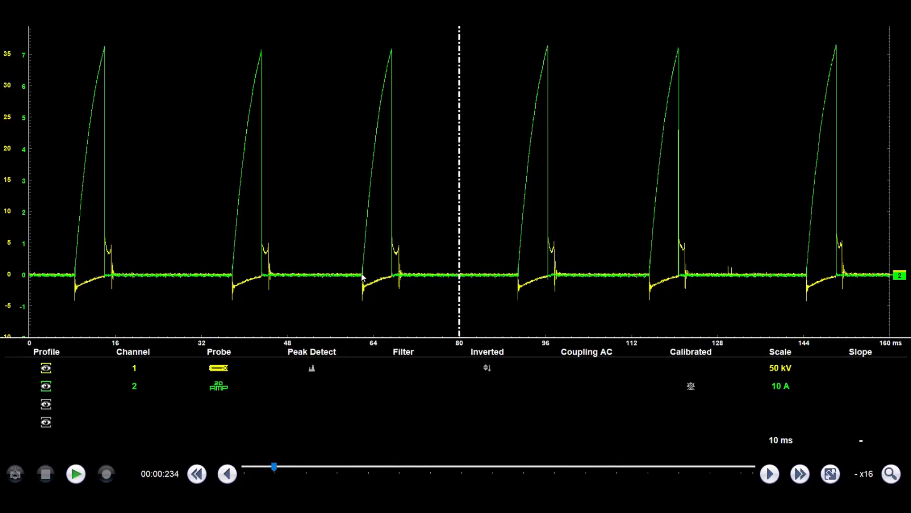
pyautogui.moveTo(408, 307)
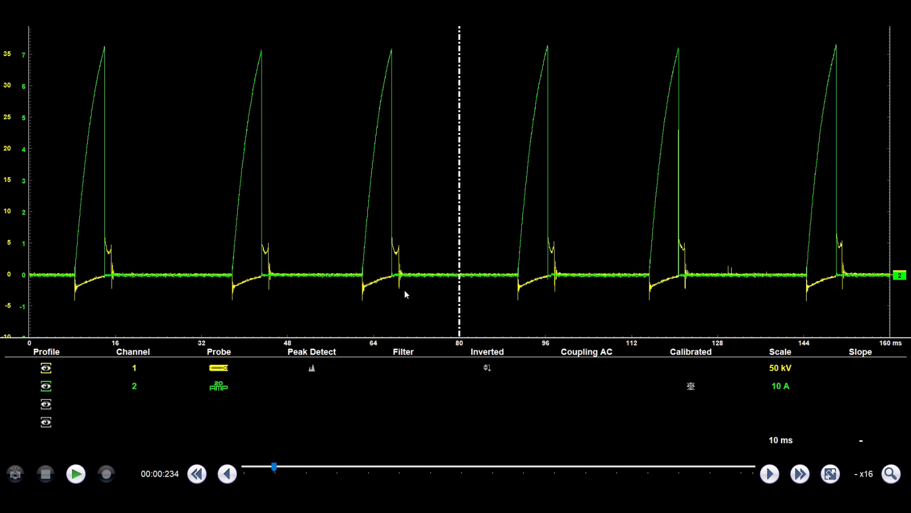
pyautogui.moveTo(405, 294)
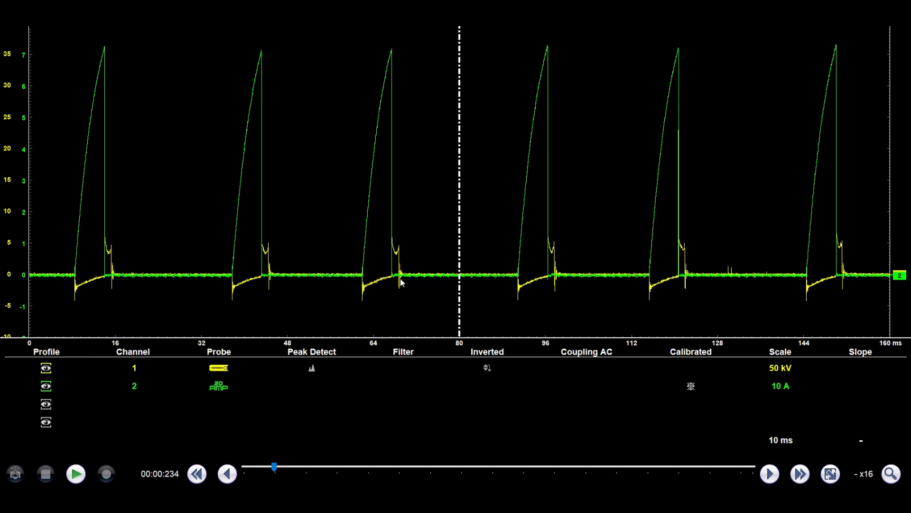
pyautogui.moveTo(355, 283)
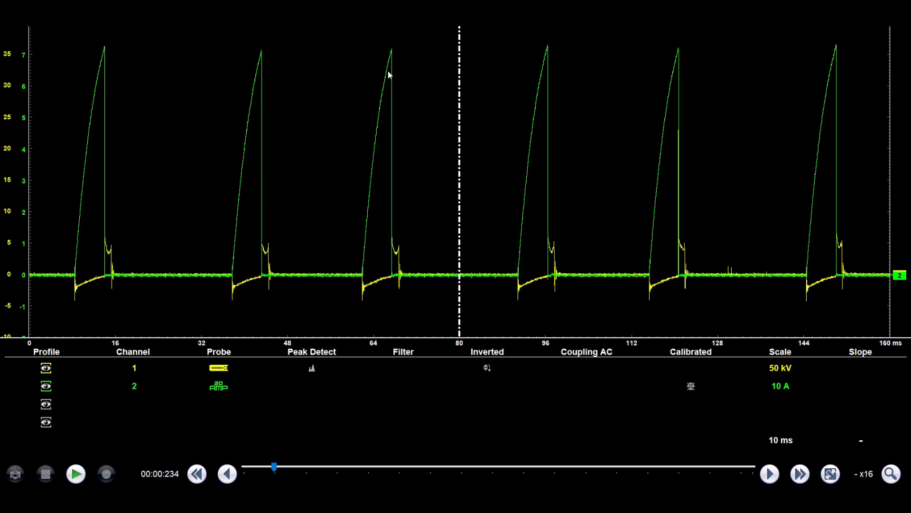
pyautogui.moveTo(363, 297)
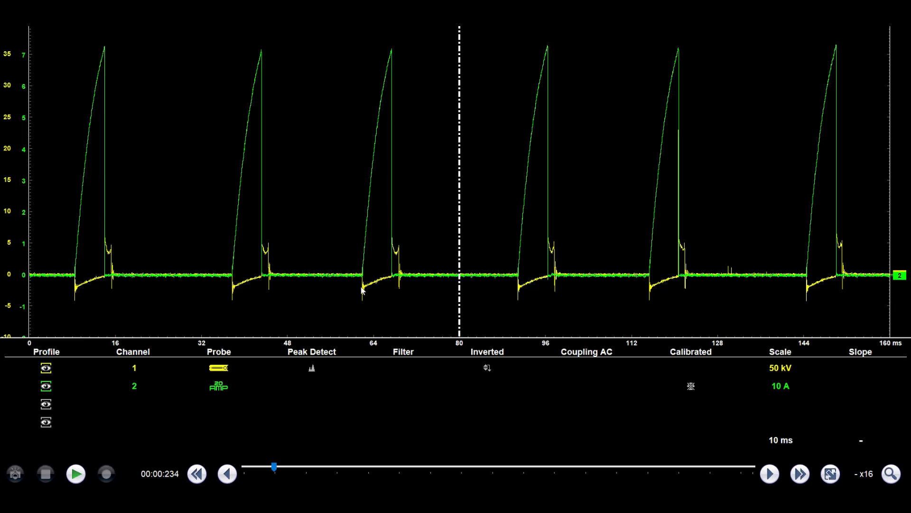
pyautogui.moveTo(514, 319)
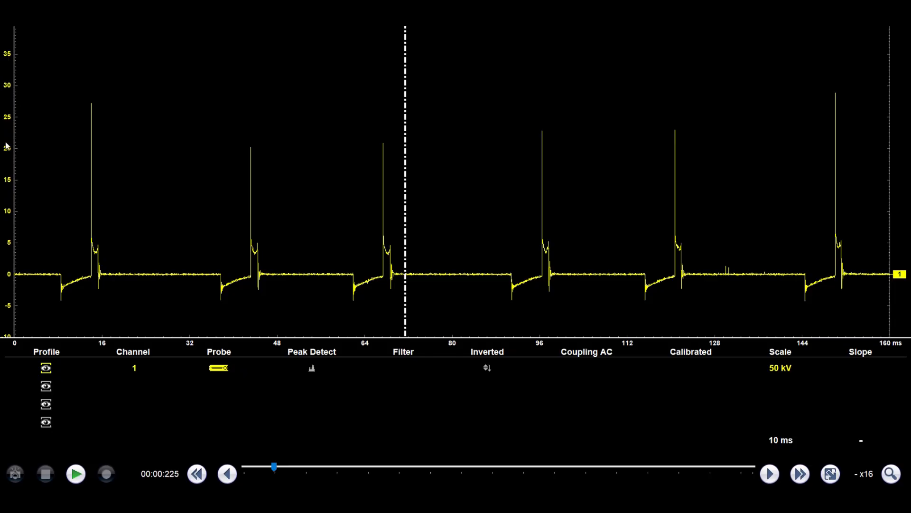
pyautogui.moveTo(311, 112)
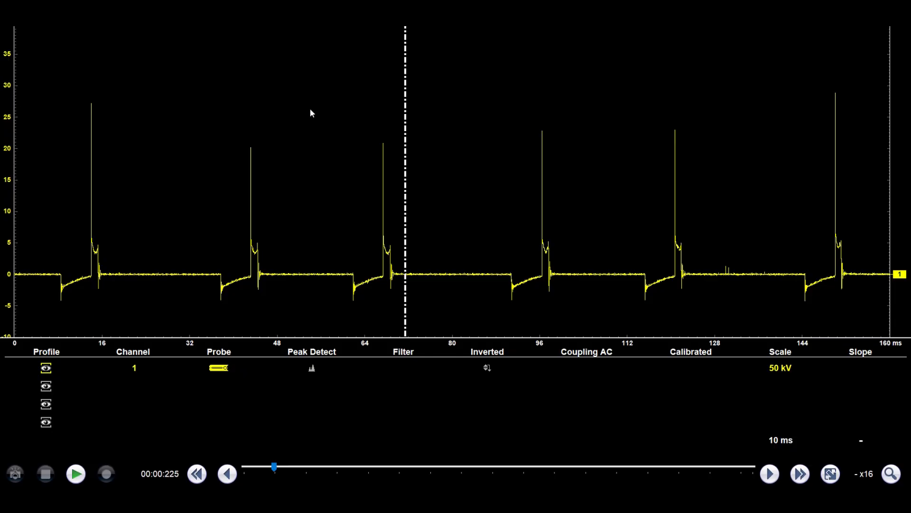
pyautogui.moveTo(15, 149)
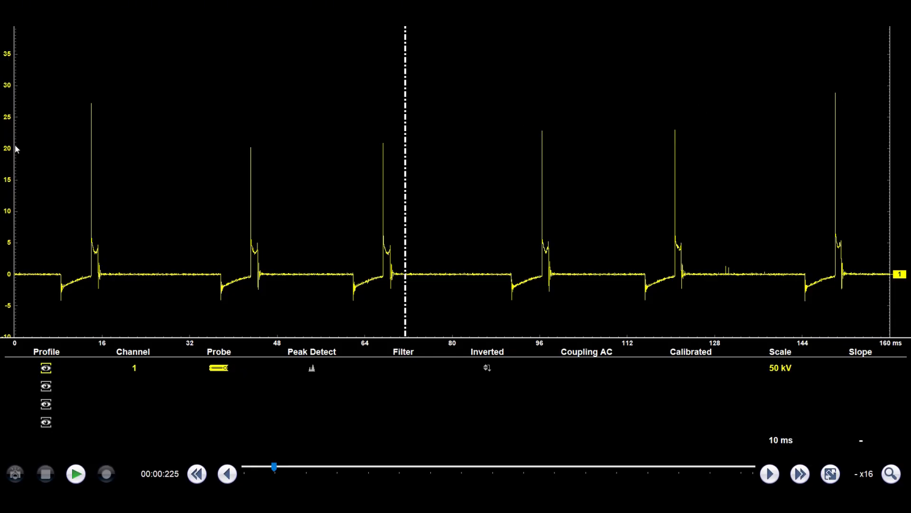
pyautogui.moveTo(23, 96)
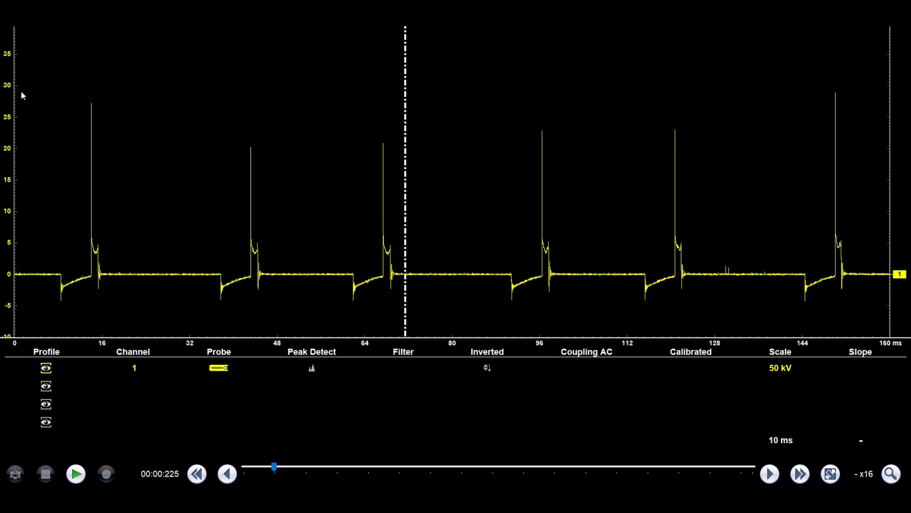
pyautogui.moveTo(83, 154)
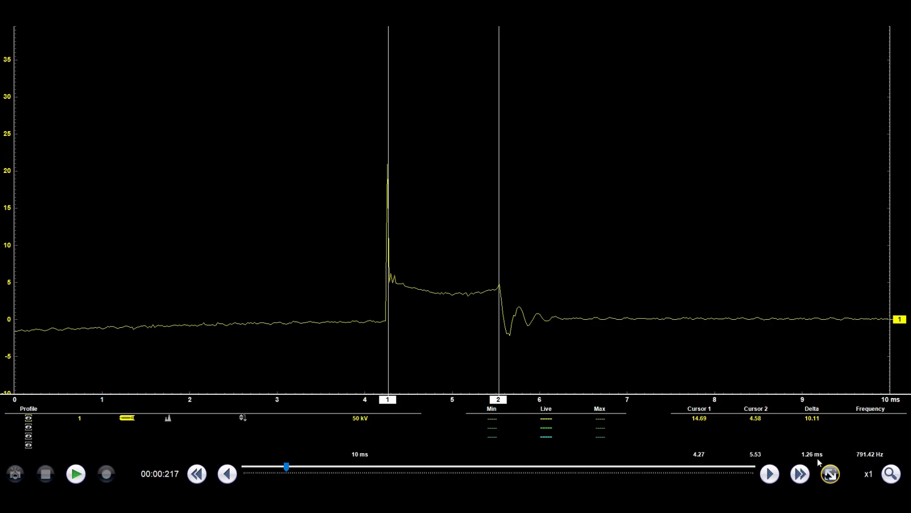
pyautogui.moveTo(446, 299)
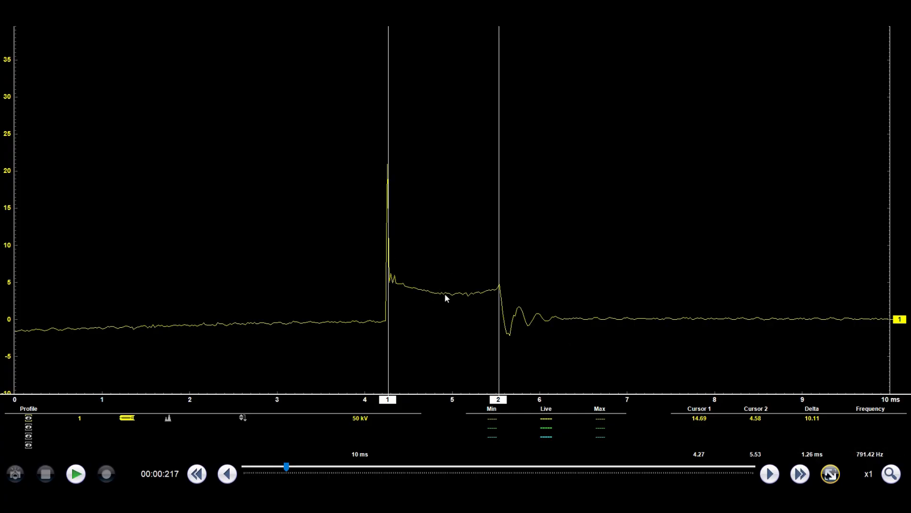
pyautogui.moveTo(450, 304)
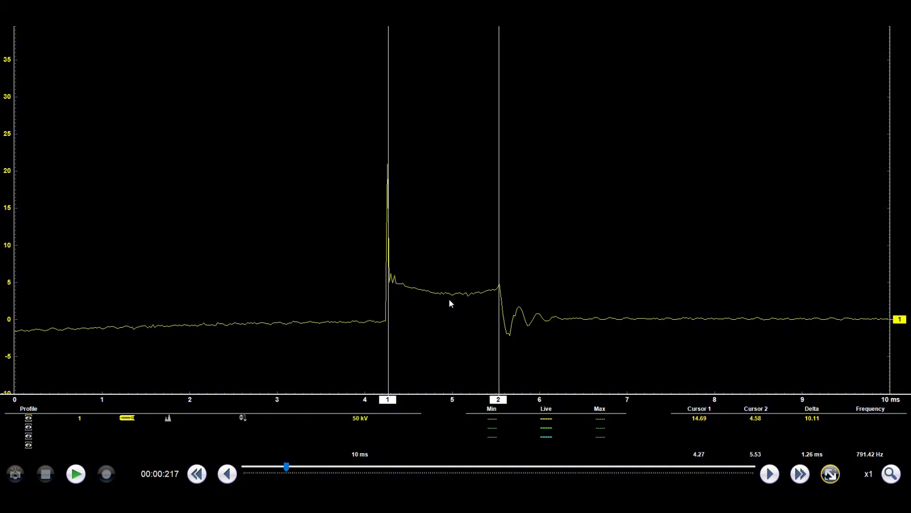